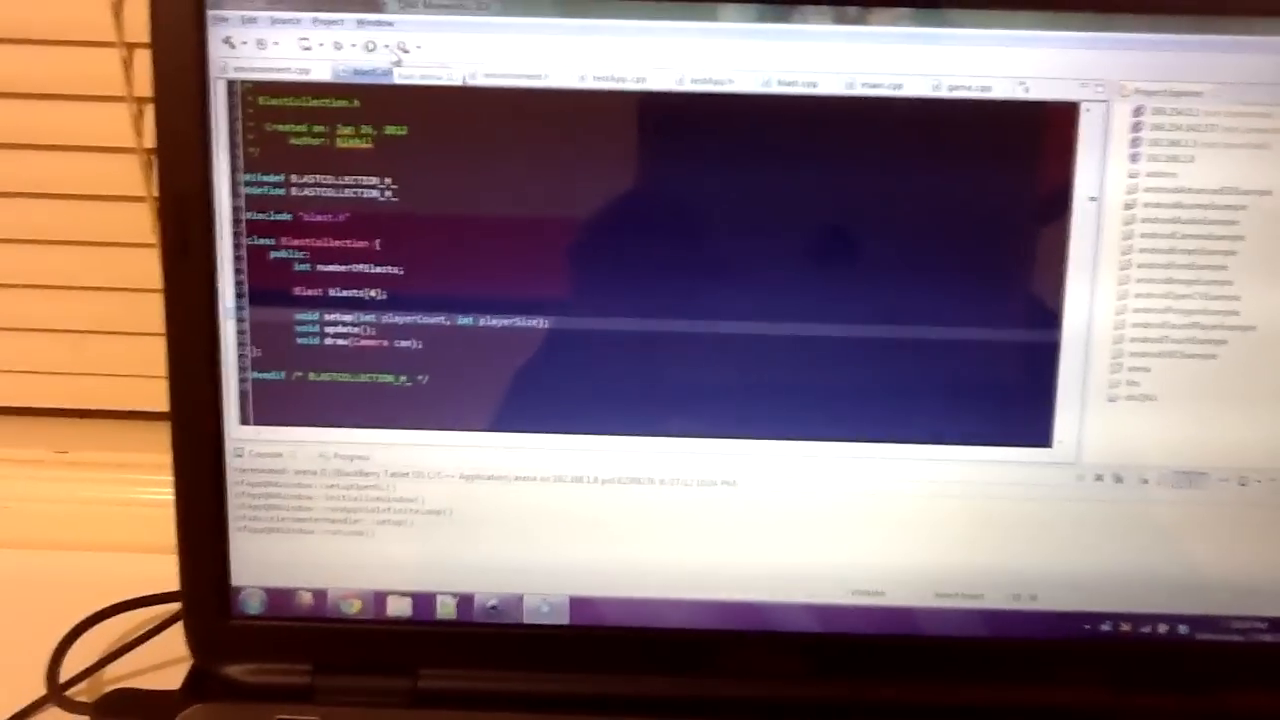
Show the recent launch configurations from the Run toolbar dropdown.
click(358, 60)
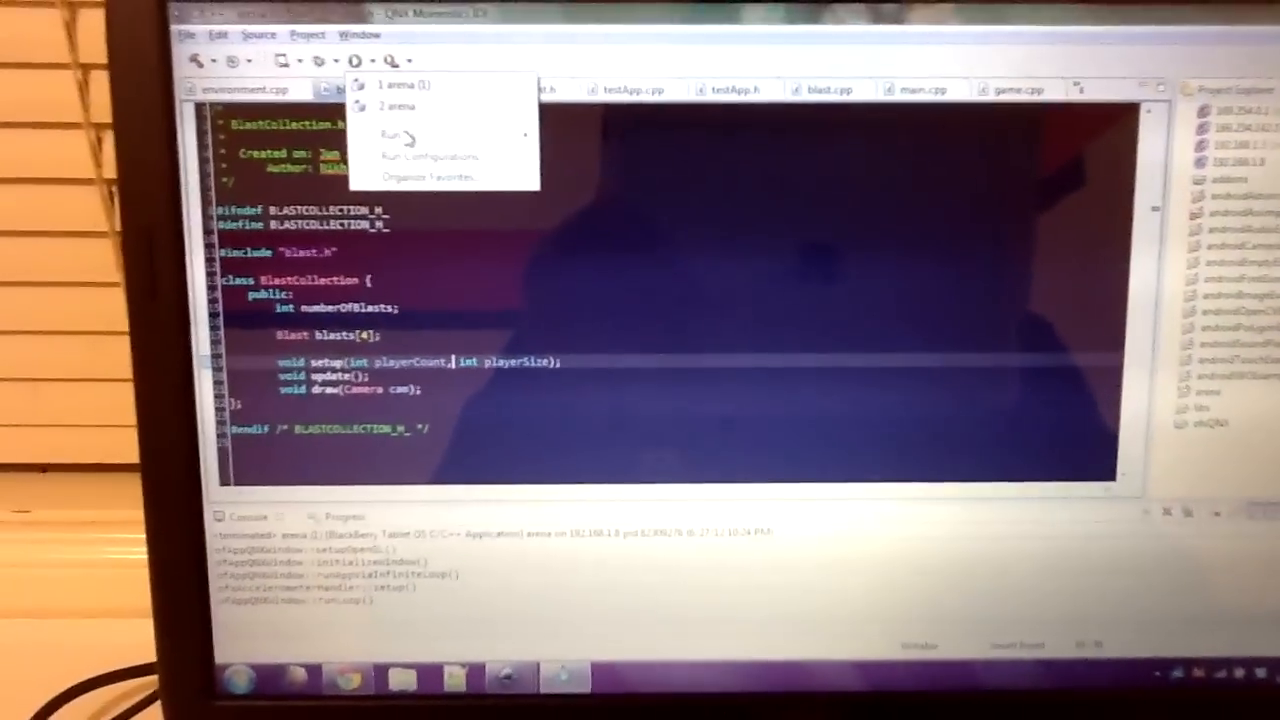